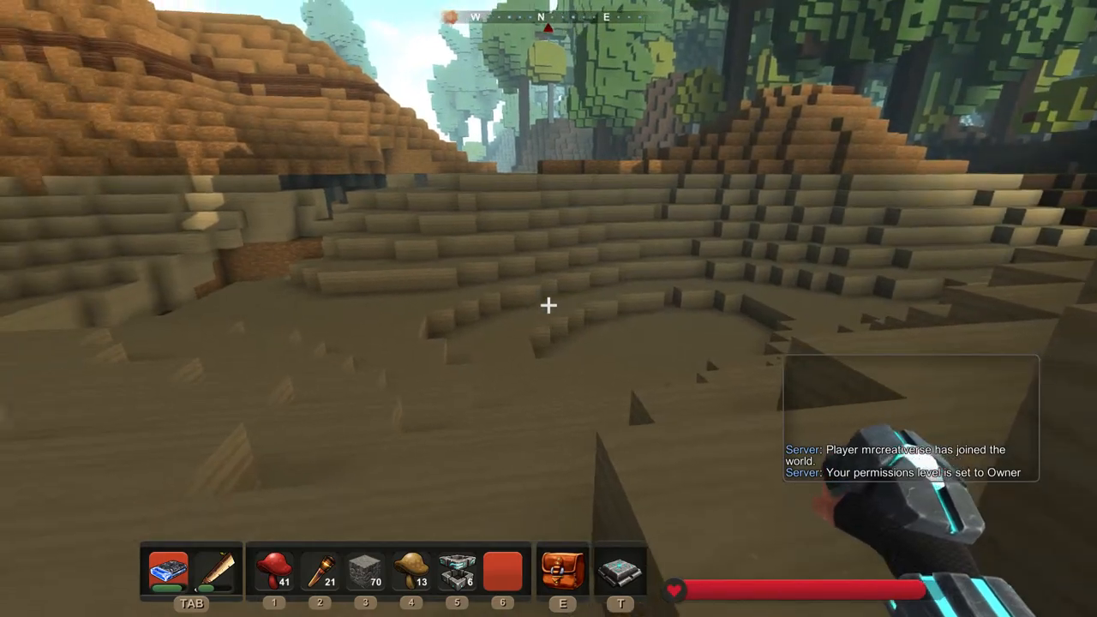
mouse_move(549, 308)
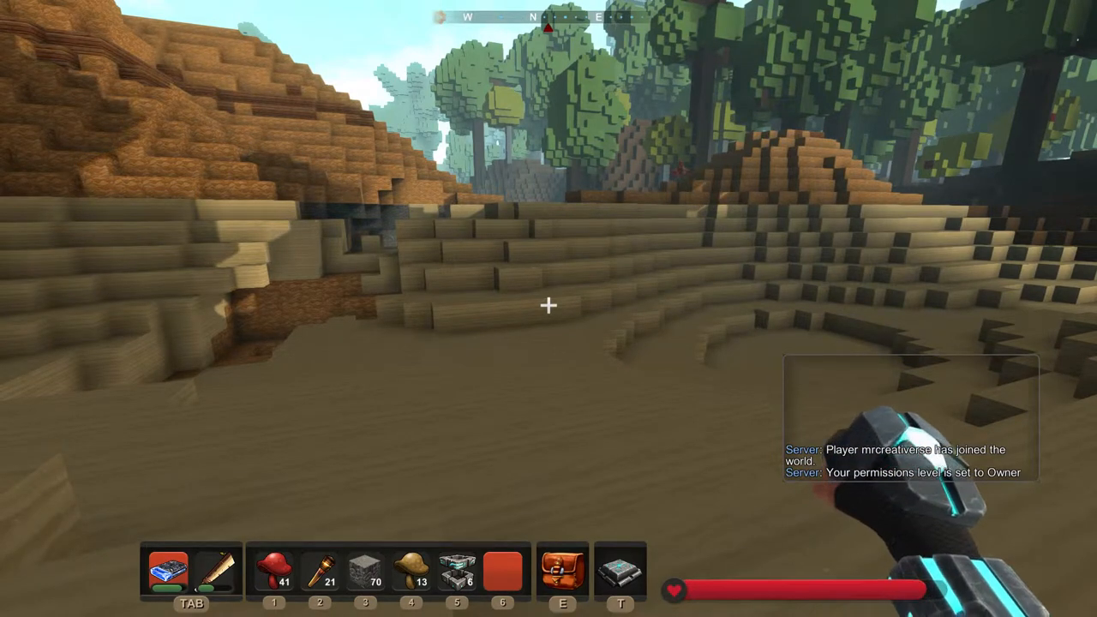
Send the // command in chat to report the player's current position coordinates
key(t)
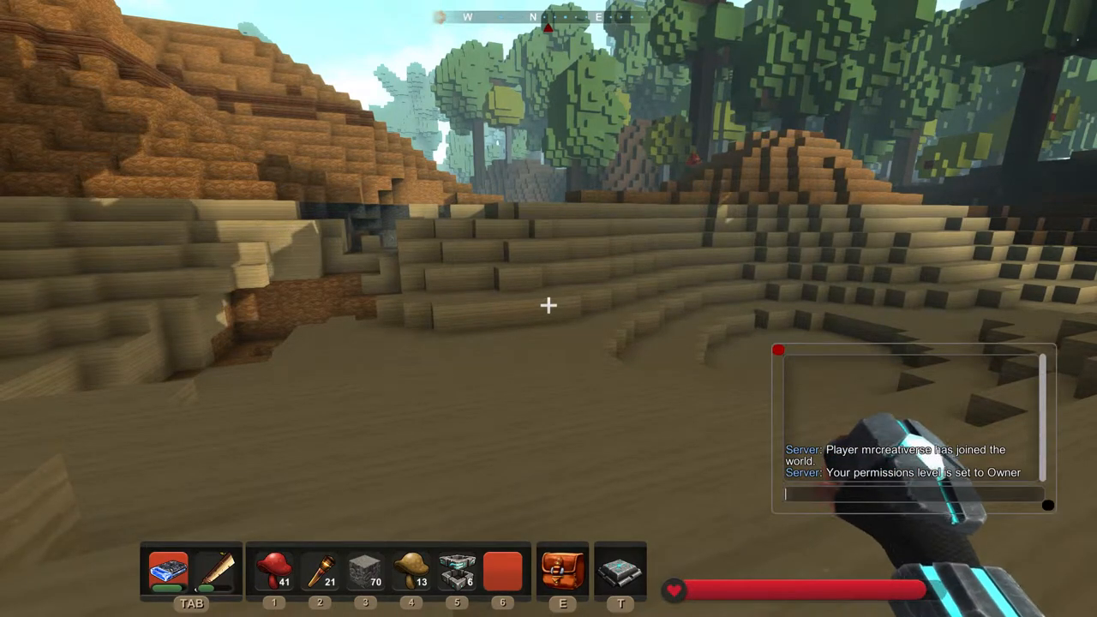
text(//)
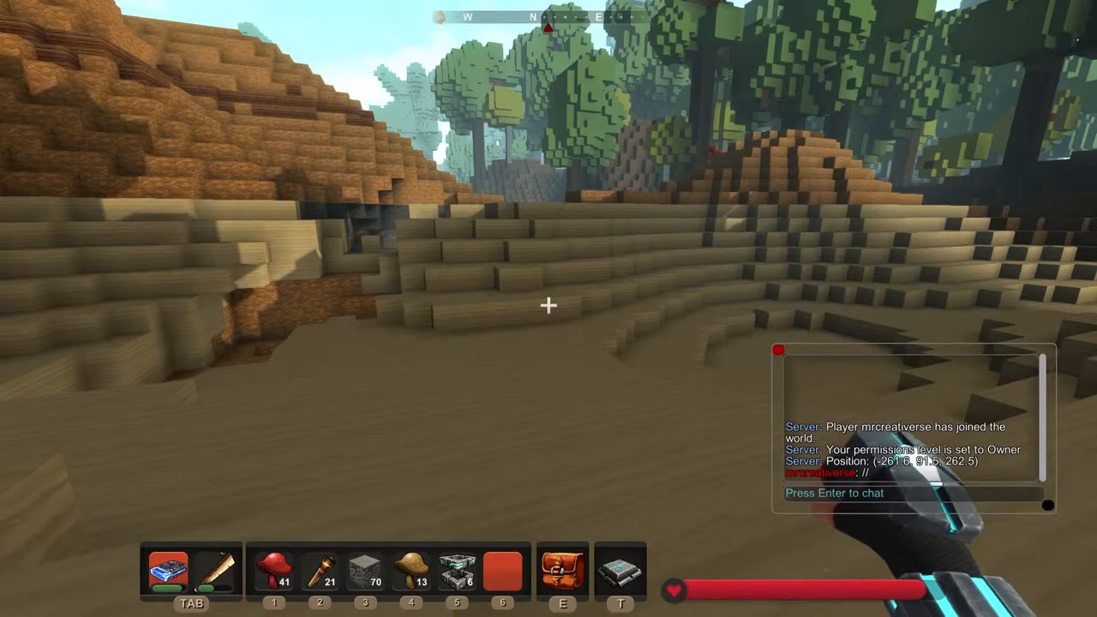
key(Escape)
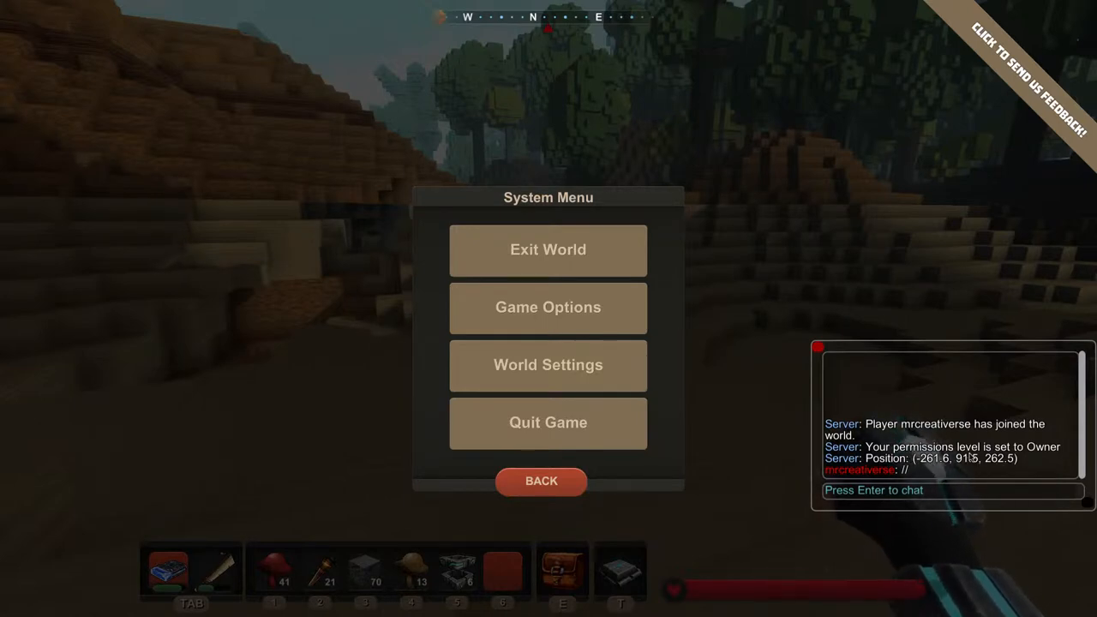
mouse_move(974, 480)
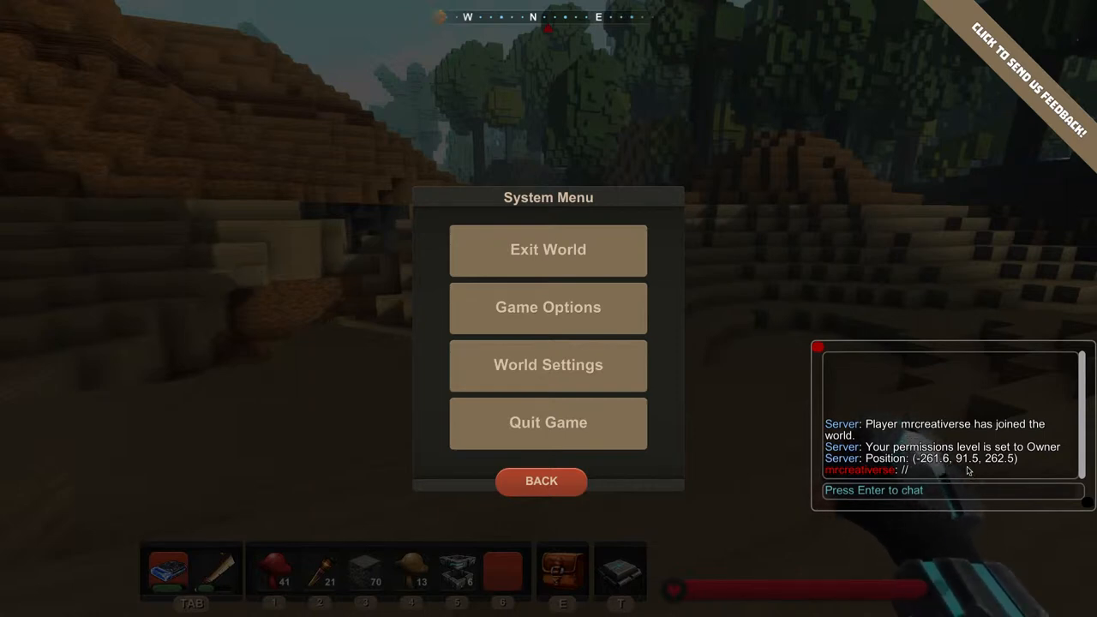
mouse_move(979, 473)
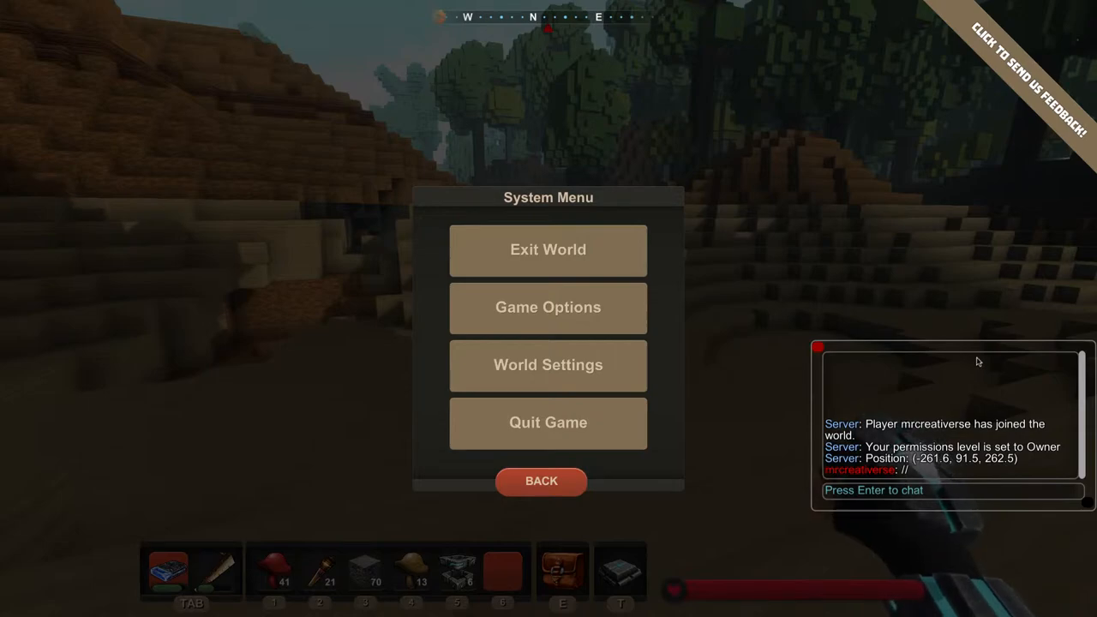
Dismiss the System Menu and return to the game world
click(542, 480)
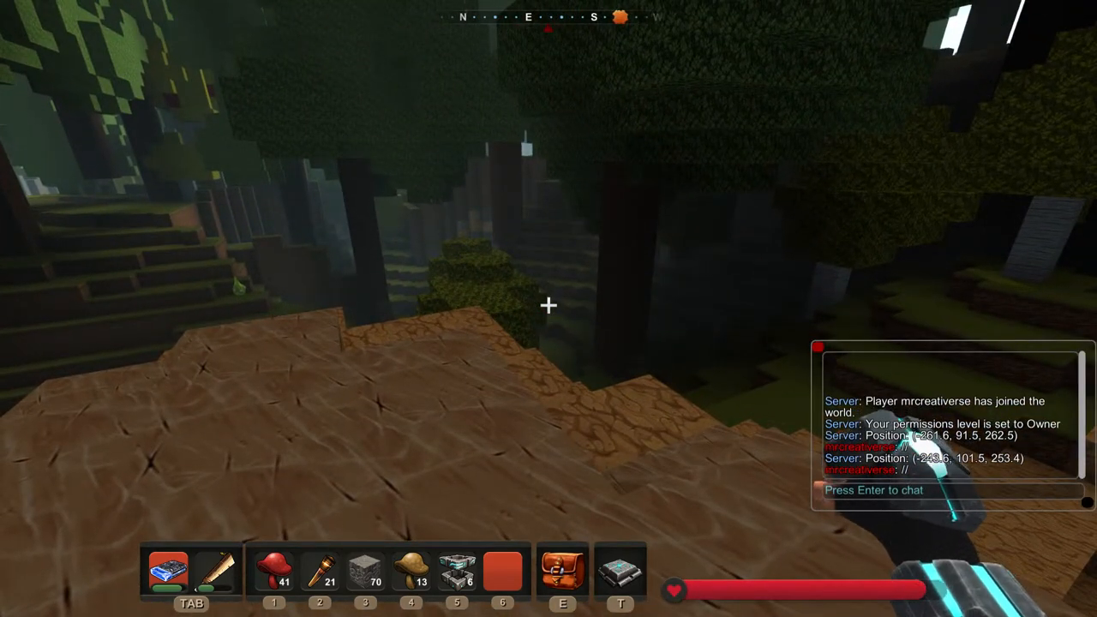
mouse_move(549, 309)
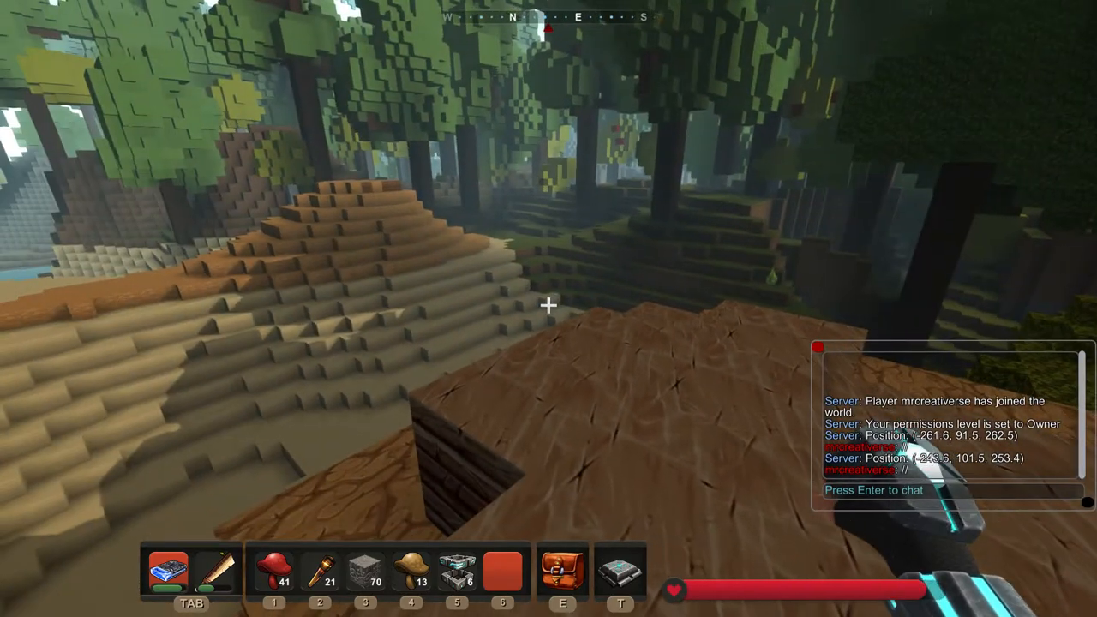